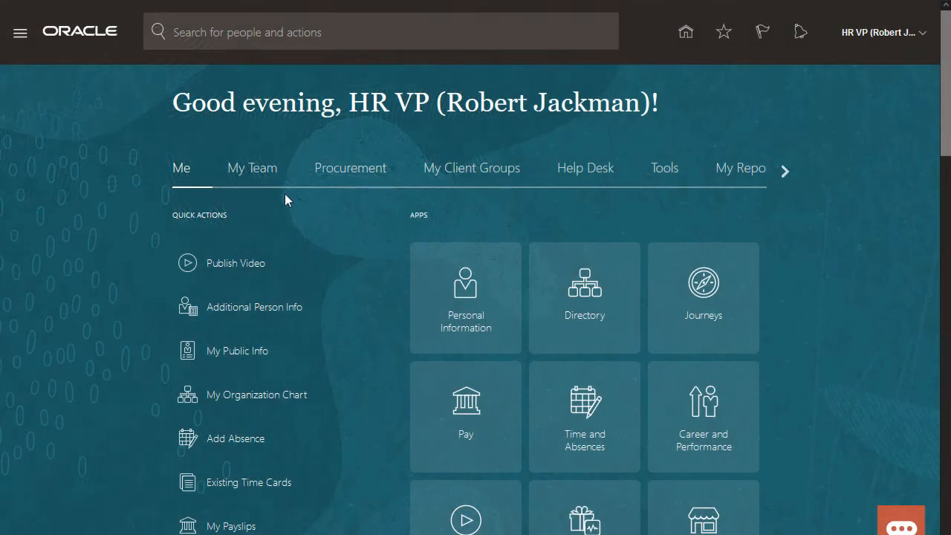
From the My Team apps on the home page, launch Workforce Compensation
{"action": "left_click", "coordinate": [253, 167]}
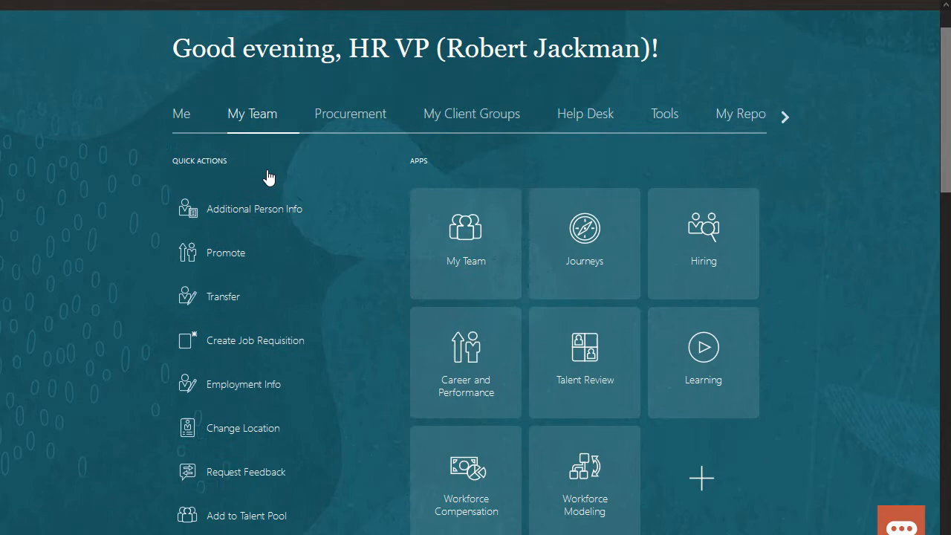
{"action": "scroll", "scroll_direction": "down", "scroll_amount": 3}
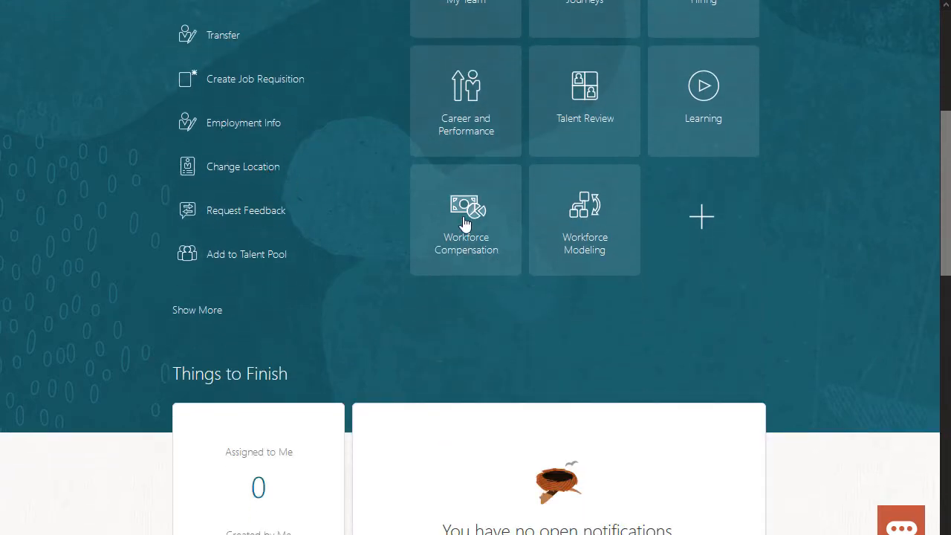
{"action": "left_click", "coordinate": [466, 220]}
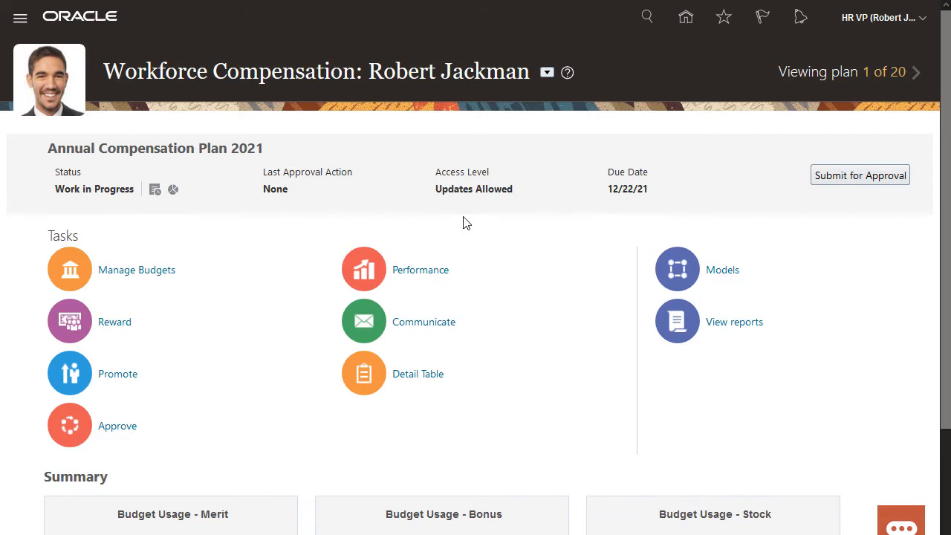
{"action": "mouse_move", "coordinate": [413, 237]}
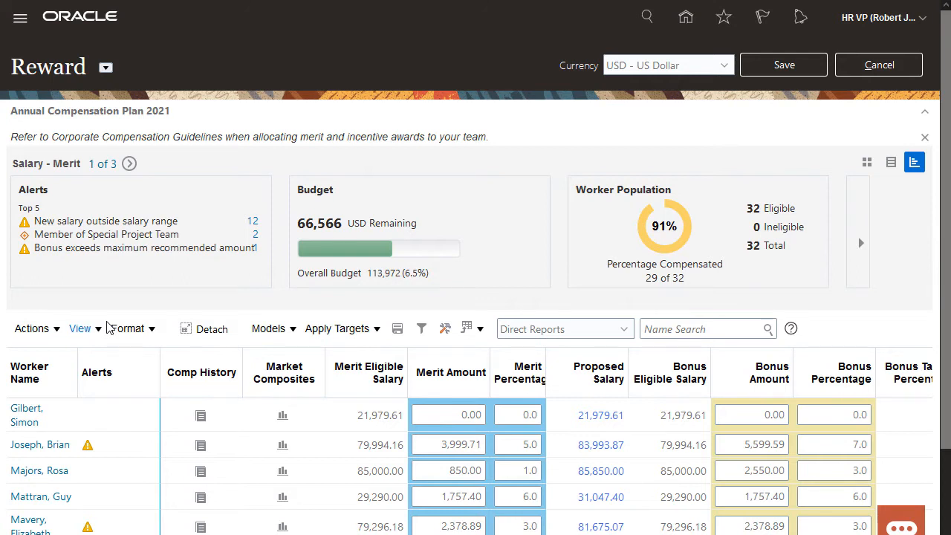
{"action": "mouse_move", "coordinate": [686, 196]}
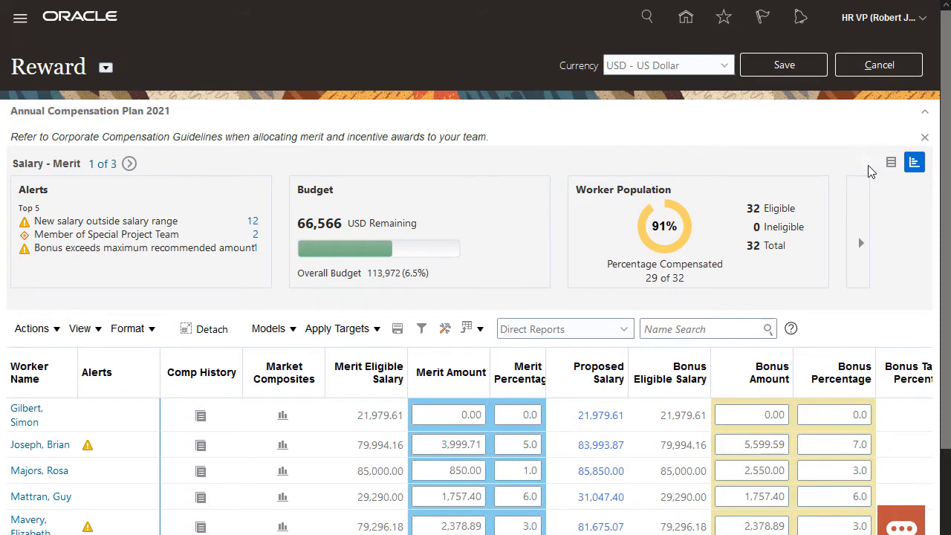
Switch the Reward summary between tile totals and component table, ending on the row of plan totals
{"action": "left_click", "coordinate": [868, 162]}
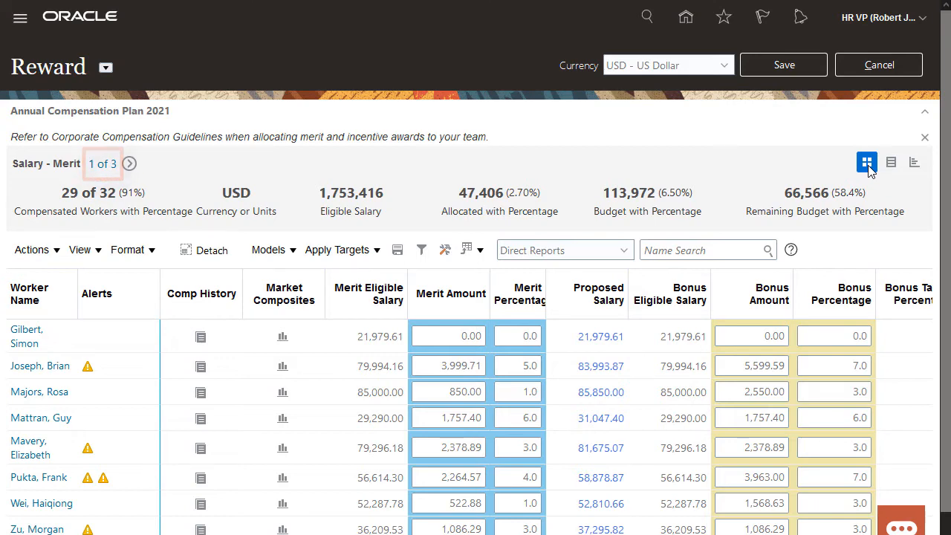
{"action": "left_click", "coordinate": [890, 162]}
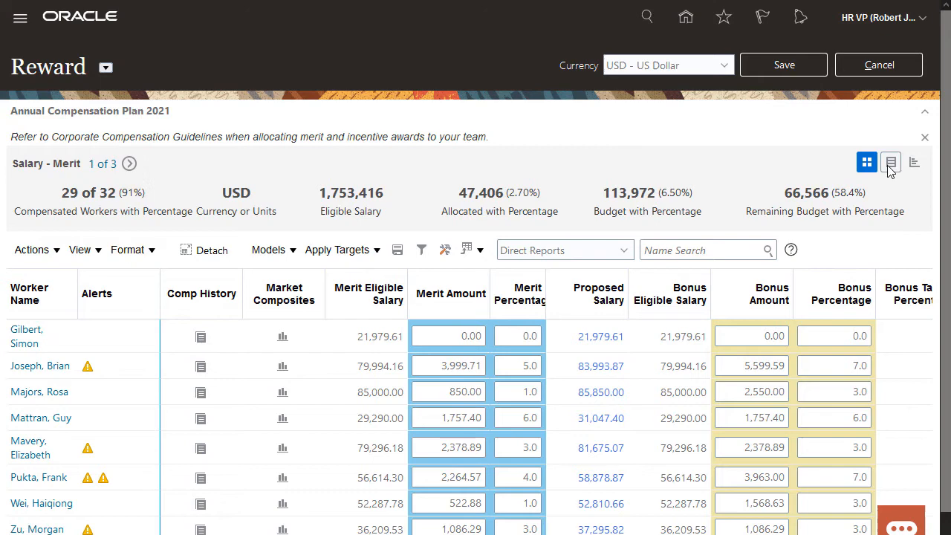
{"action": "left_click", "coordinate": [892, 162]}
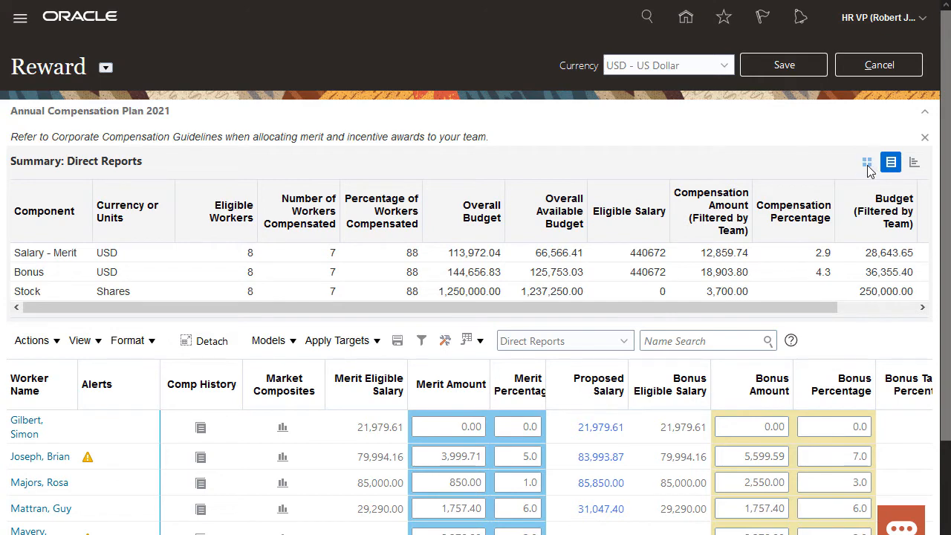
{"action": "left_click", "coordinate": [866, 162]}
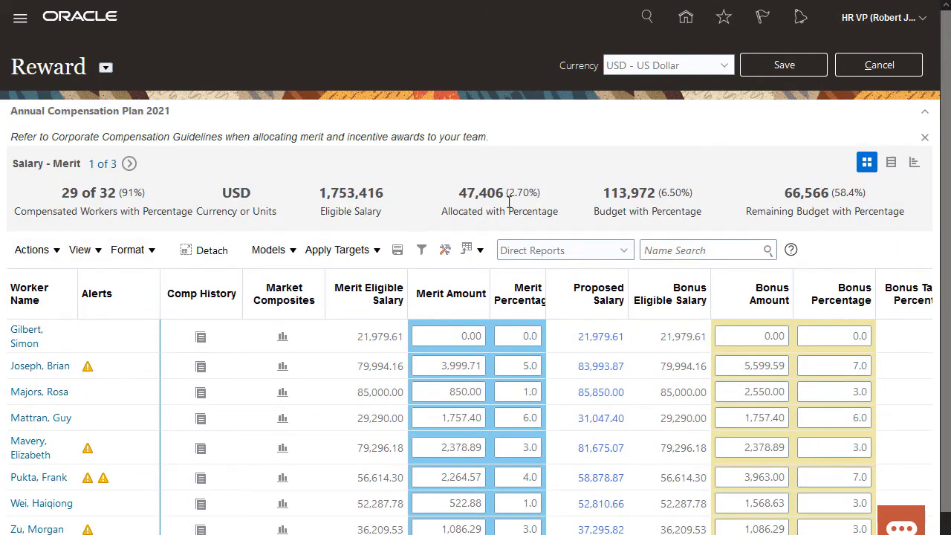
{"action": "left_click", "coordinate": [32, 250]}
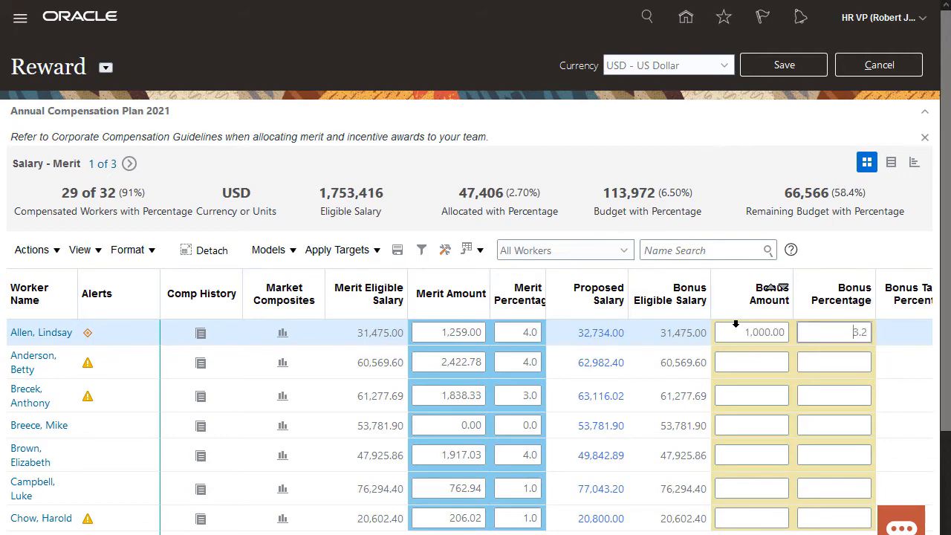
Scroll the Reward worksheet to reveal stock grants, performance ratings, potential and risk of loss
{"action": "scroll", "scroll_direction": "down", "scroll_amount": 3}
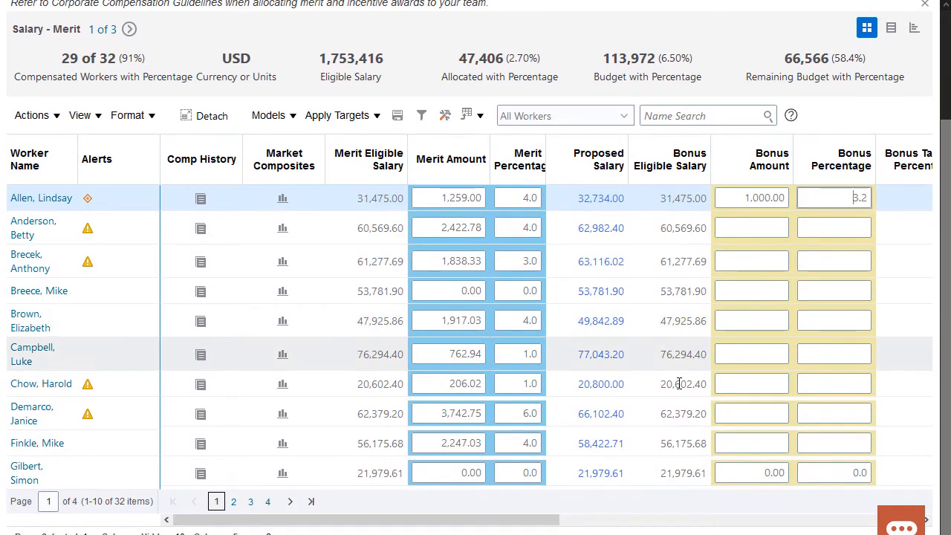
{"action": "scroll", "scroll_direction": "right", "scroll_amount": 3}
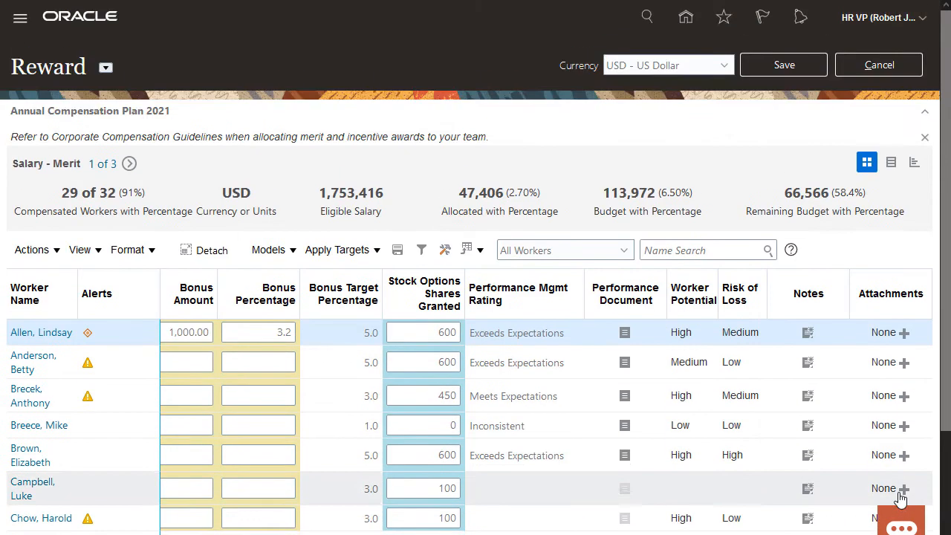
Save the 1,000.00 bonus on the Reward worksheet and acknowledge the confirmation
{"action": "left_click", "coordinate": [783, 66]}
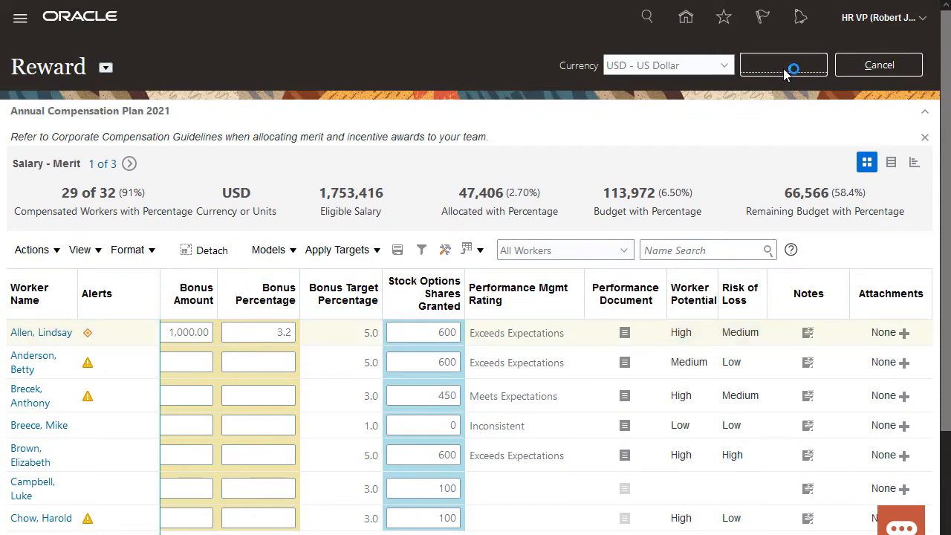
{"action": "left_click", "coordinate": [783, 66]}
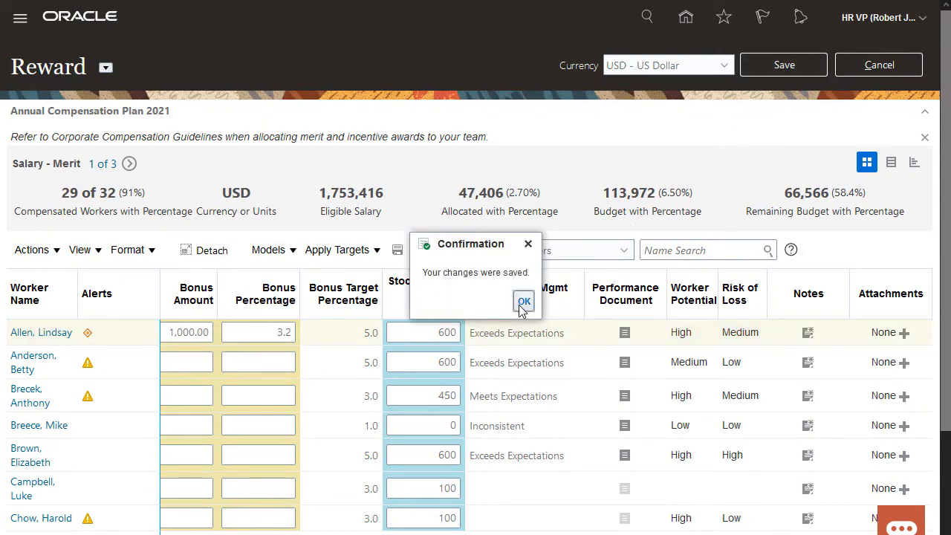
{"action": "left_click", "coordinate": [523, 302]}
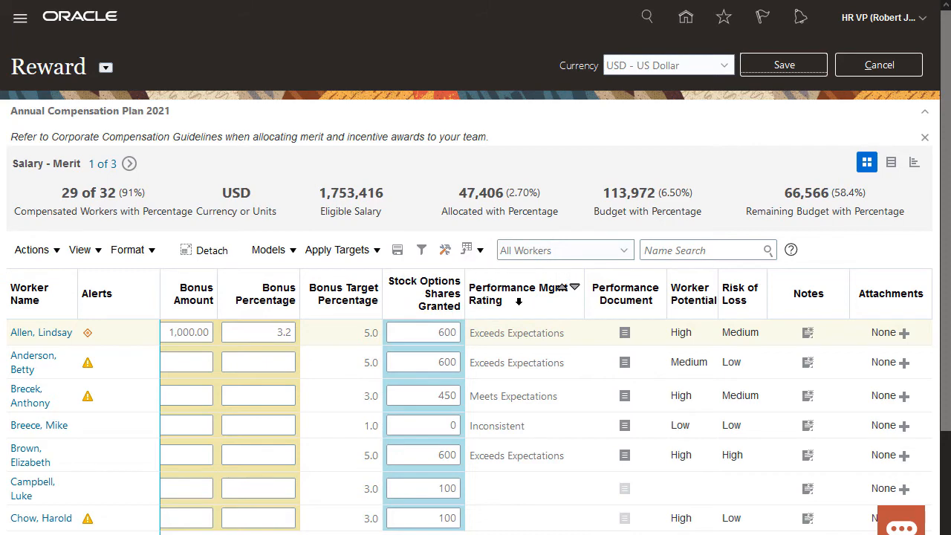
{"action": "left_click", "coordinate": [106, 67]}
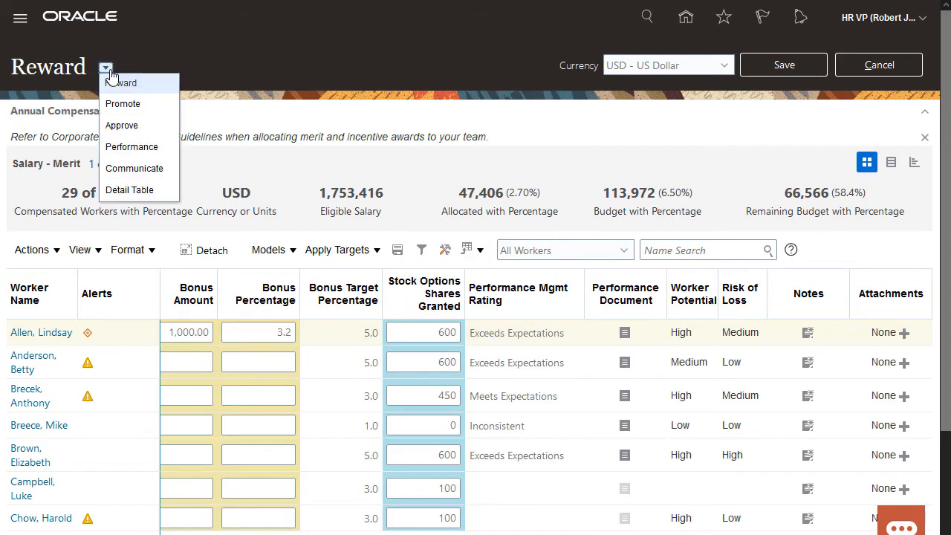
{"action": "mouse_move", "coordinate": [131, 147]}
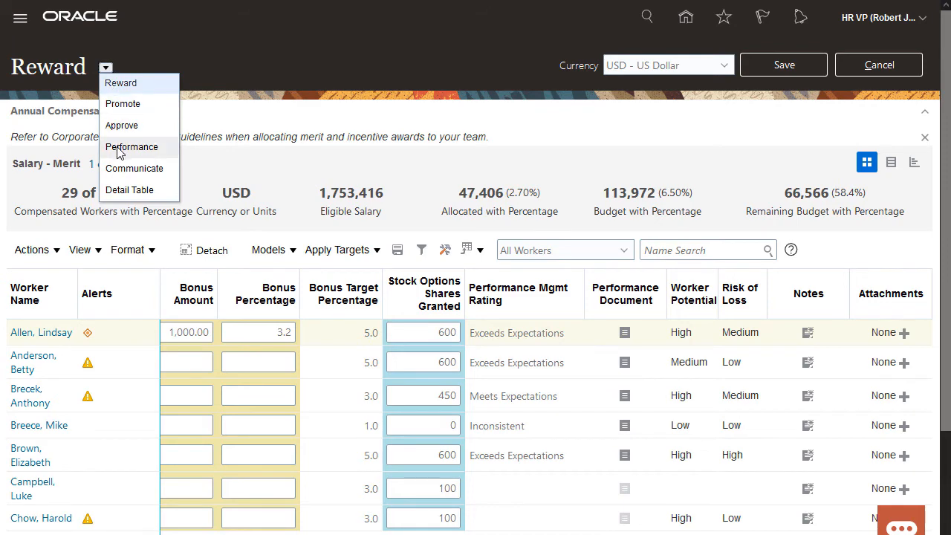
Switch from Reward to the Performance worksheet with its rating distribution
{"action": "left_click", "coordinate": [131, 147]}
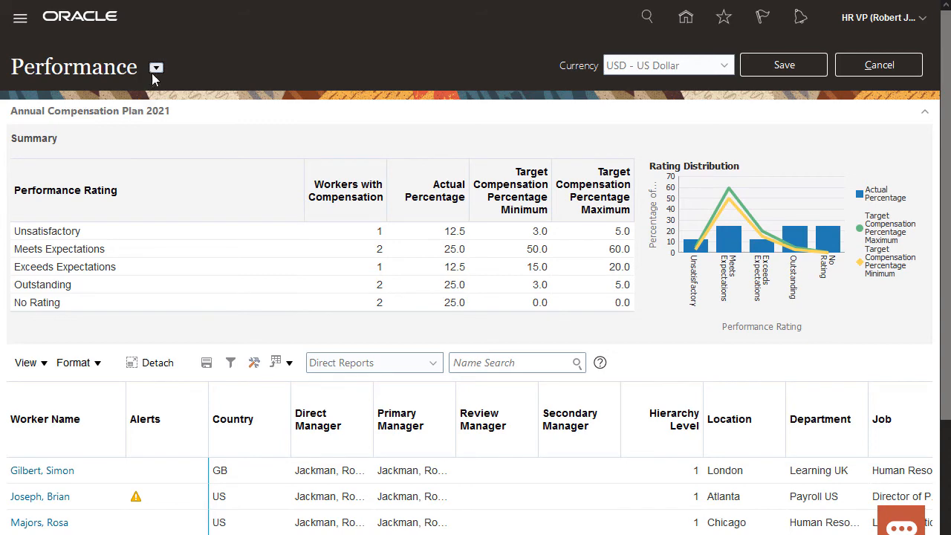
Switch from Performance to the Promote worksheet showing promotions by team
{"action": "left_click", "coordinate": [156, 67]}
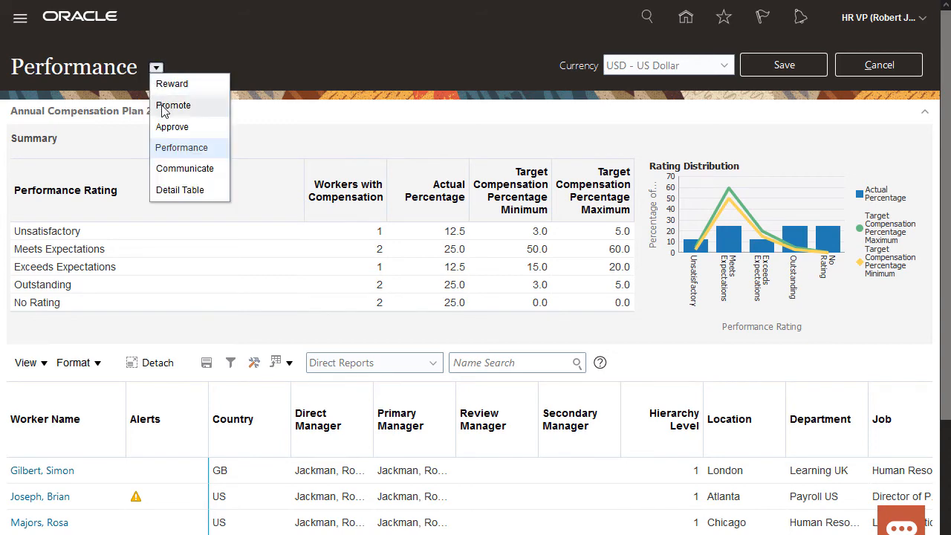
{"action": "left_click", "coordinate": [172, 104]}
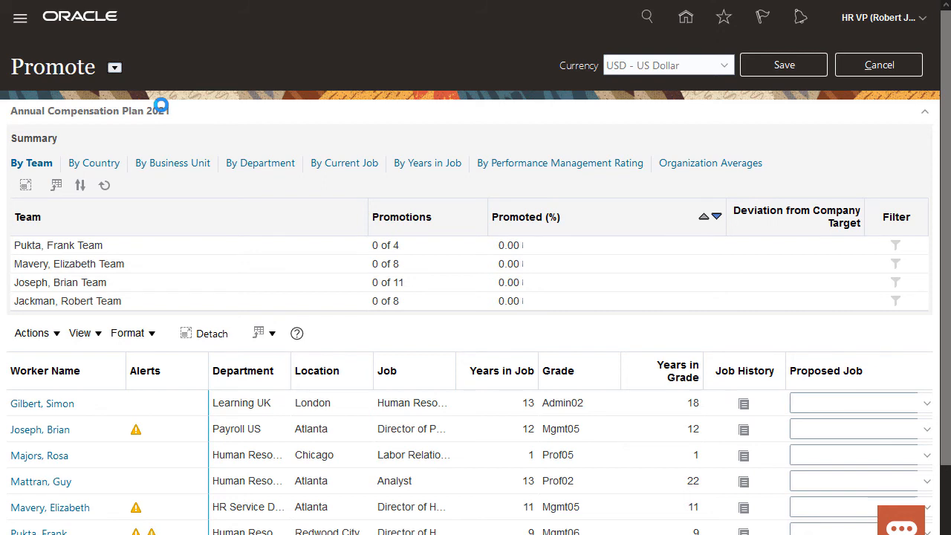
{"action": "left_click", "coordinate": [115, 67]}
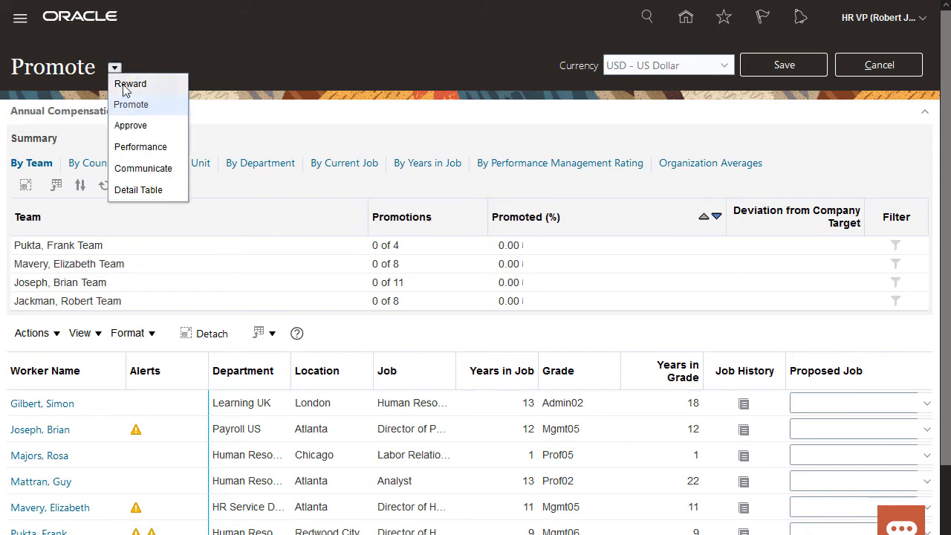